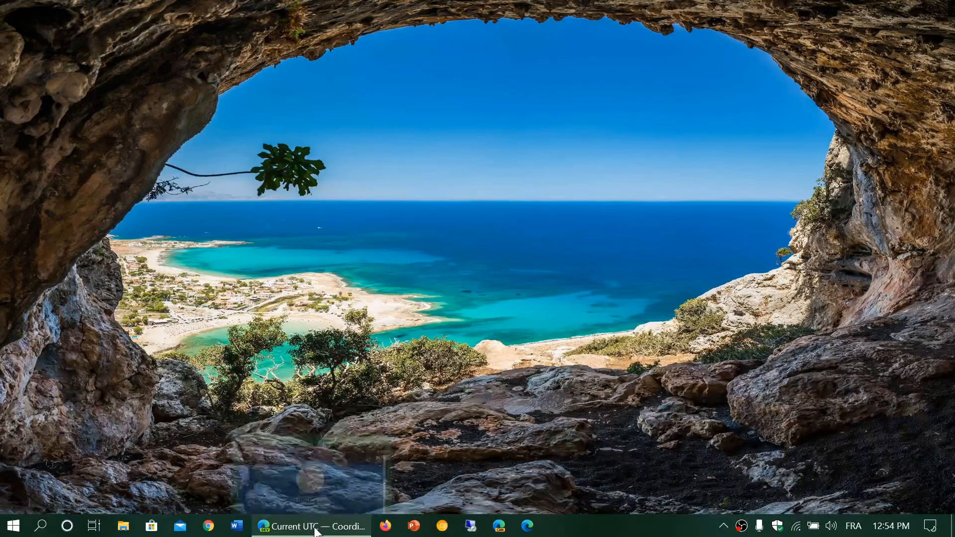
Bring the timeanddate.com Current UTC window to the front, showing Tuesday, May 12, 2020
click(310, 527)
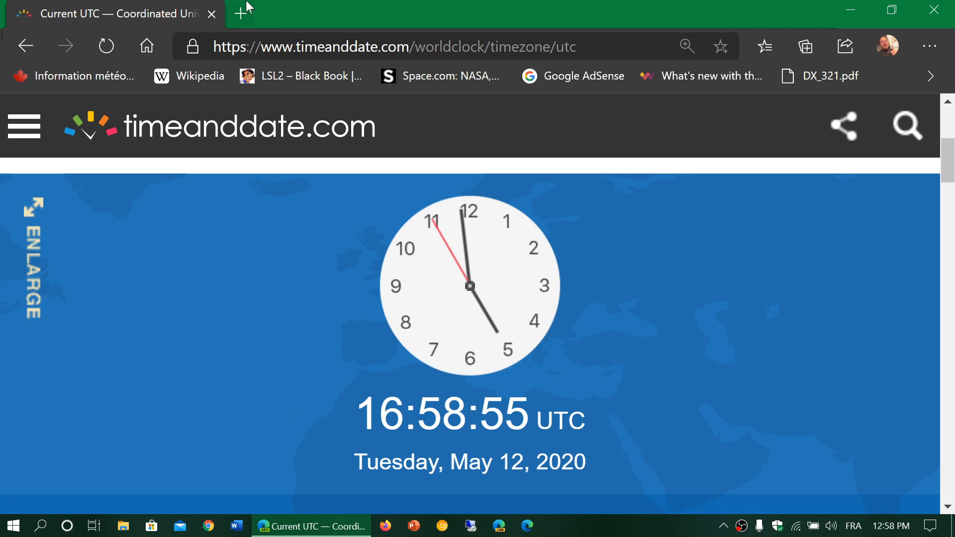
In a new tab, search Google for 'what time is it in utc' via the suggestion
click(240, 13)
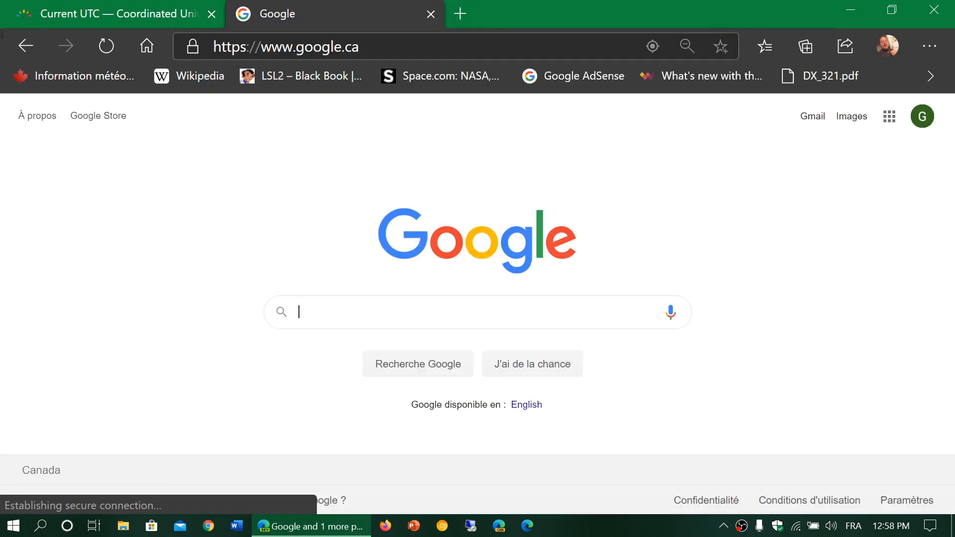
text(what time is)
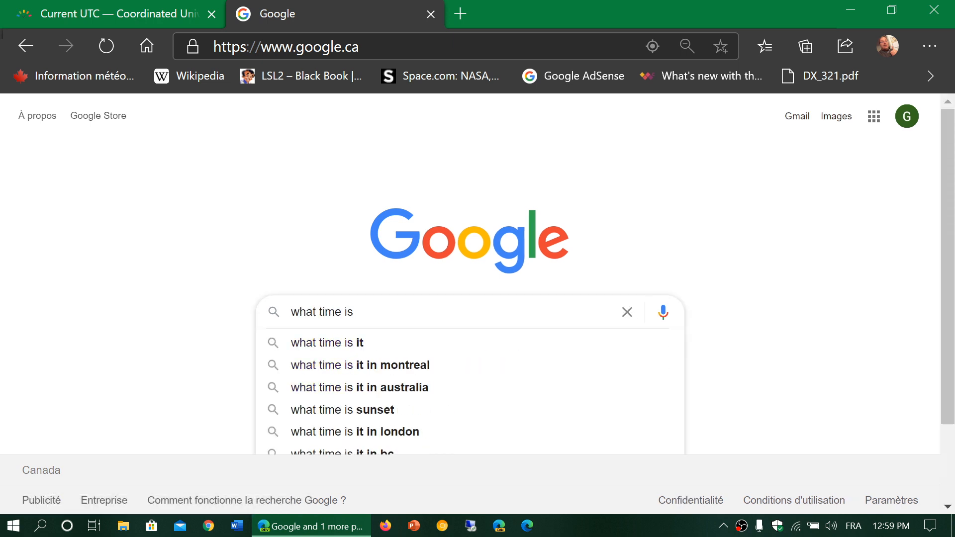
text(it in ut)
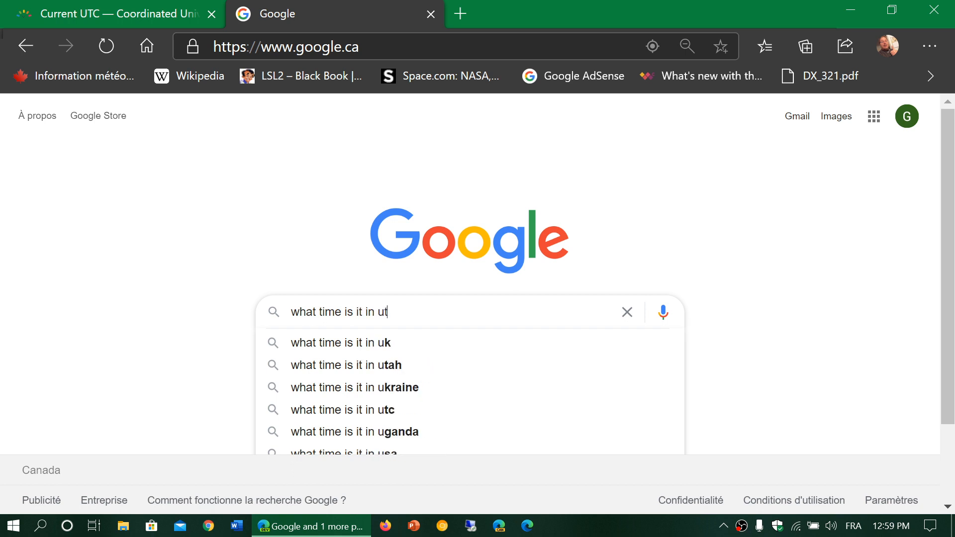
click(343, 409)
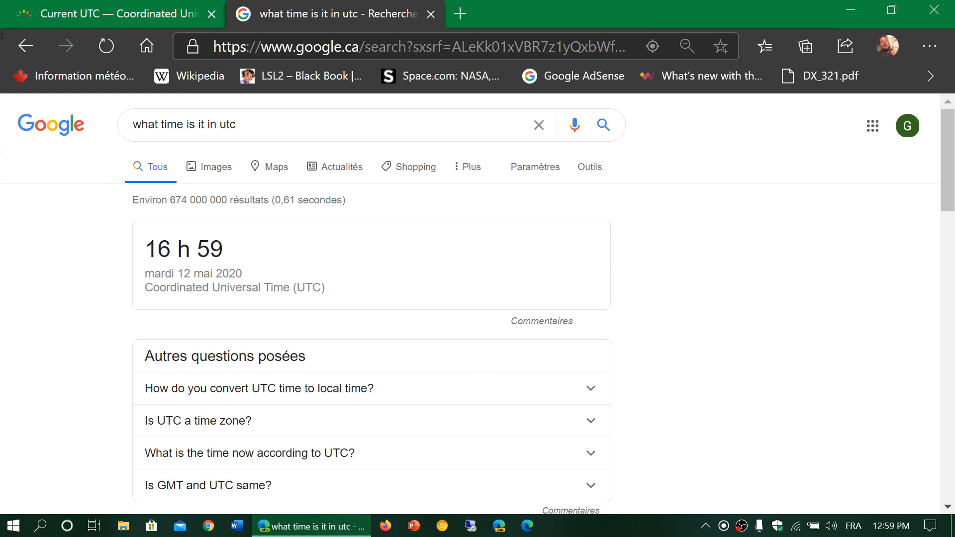